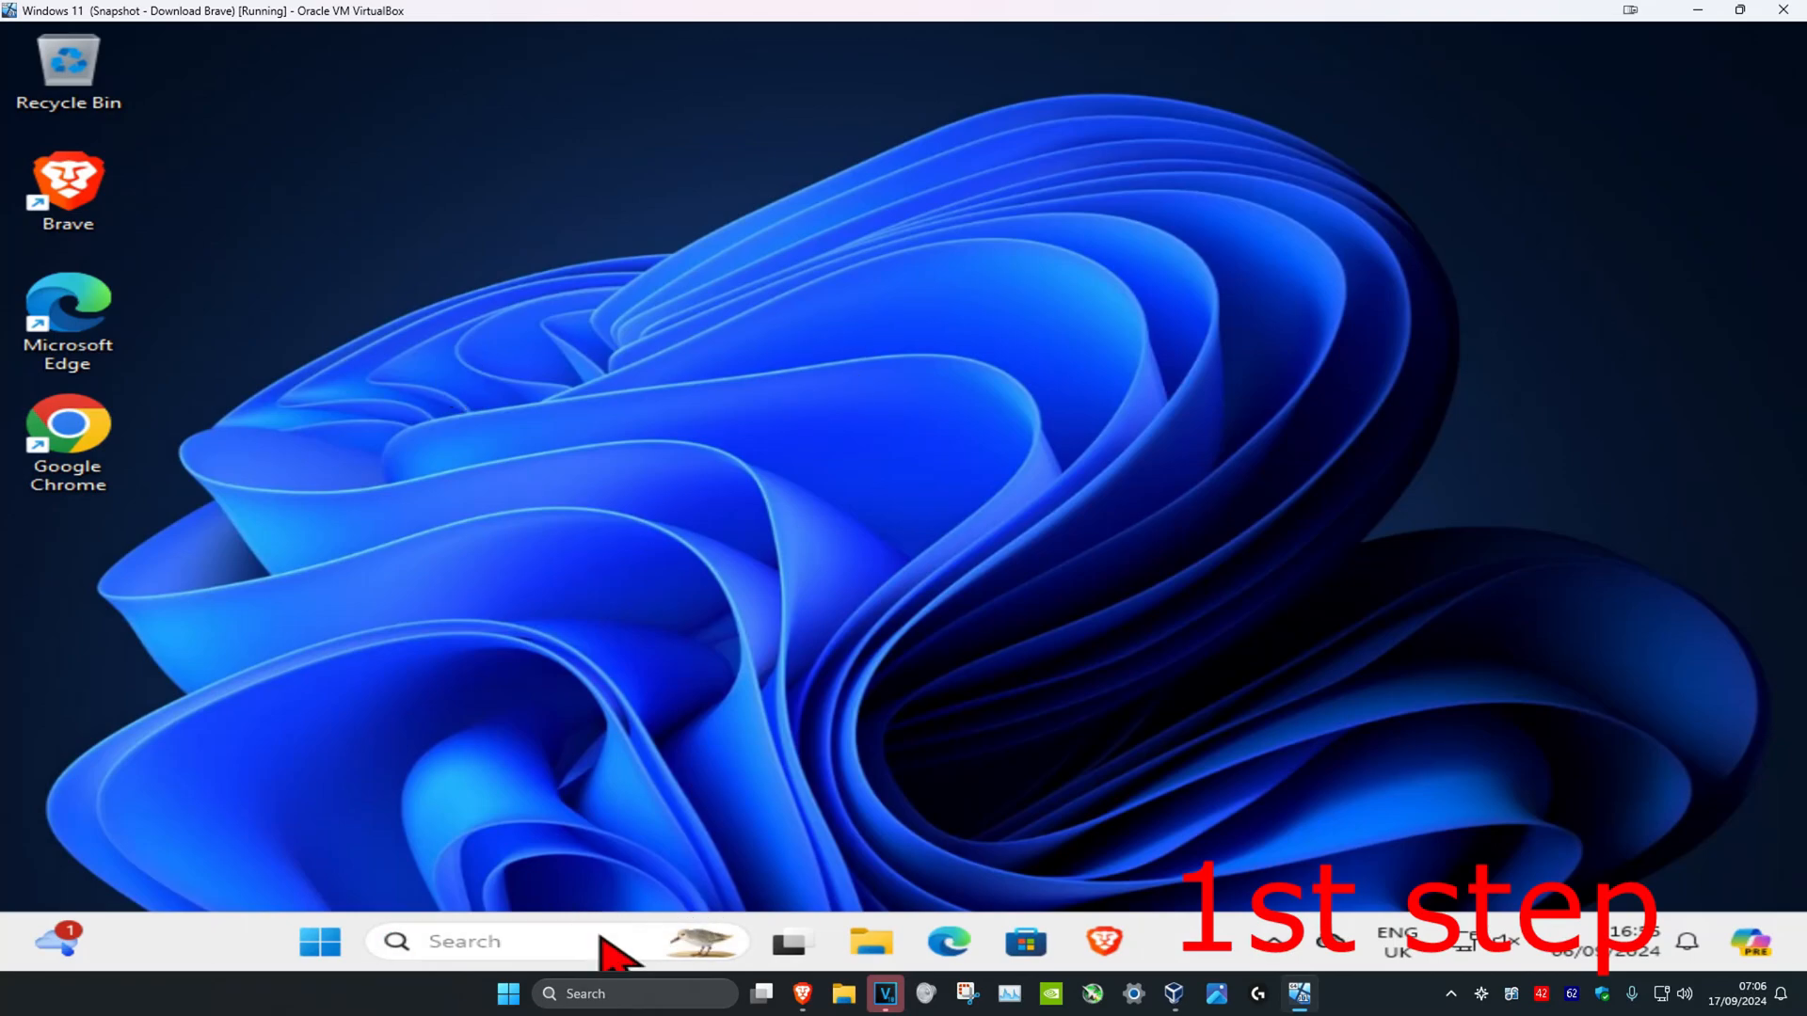
- Search the taskbar for 'services' and launch the Services app
type("services")
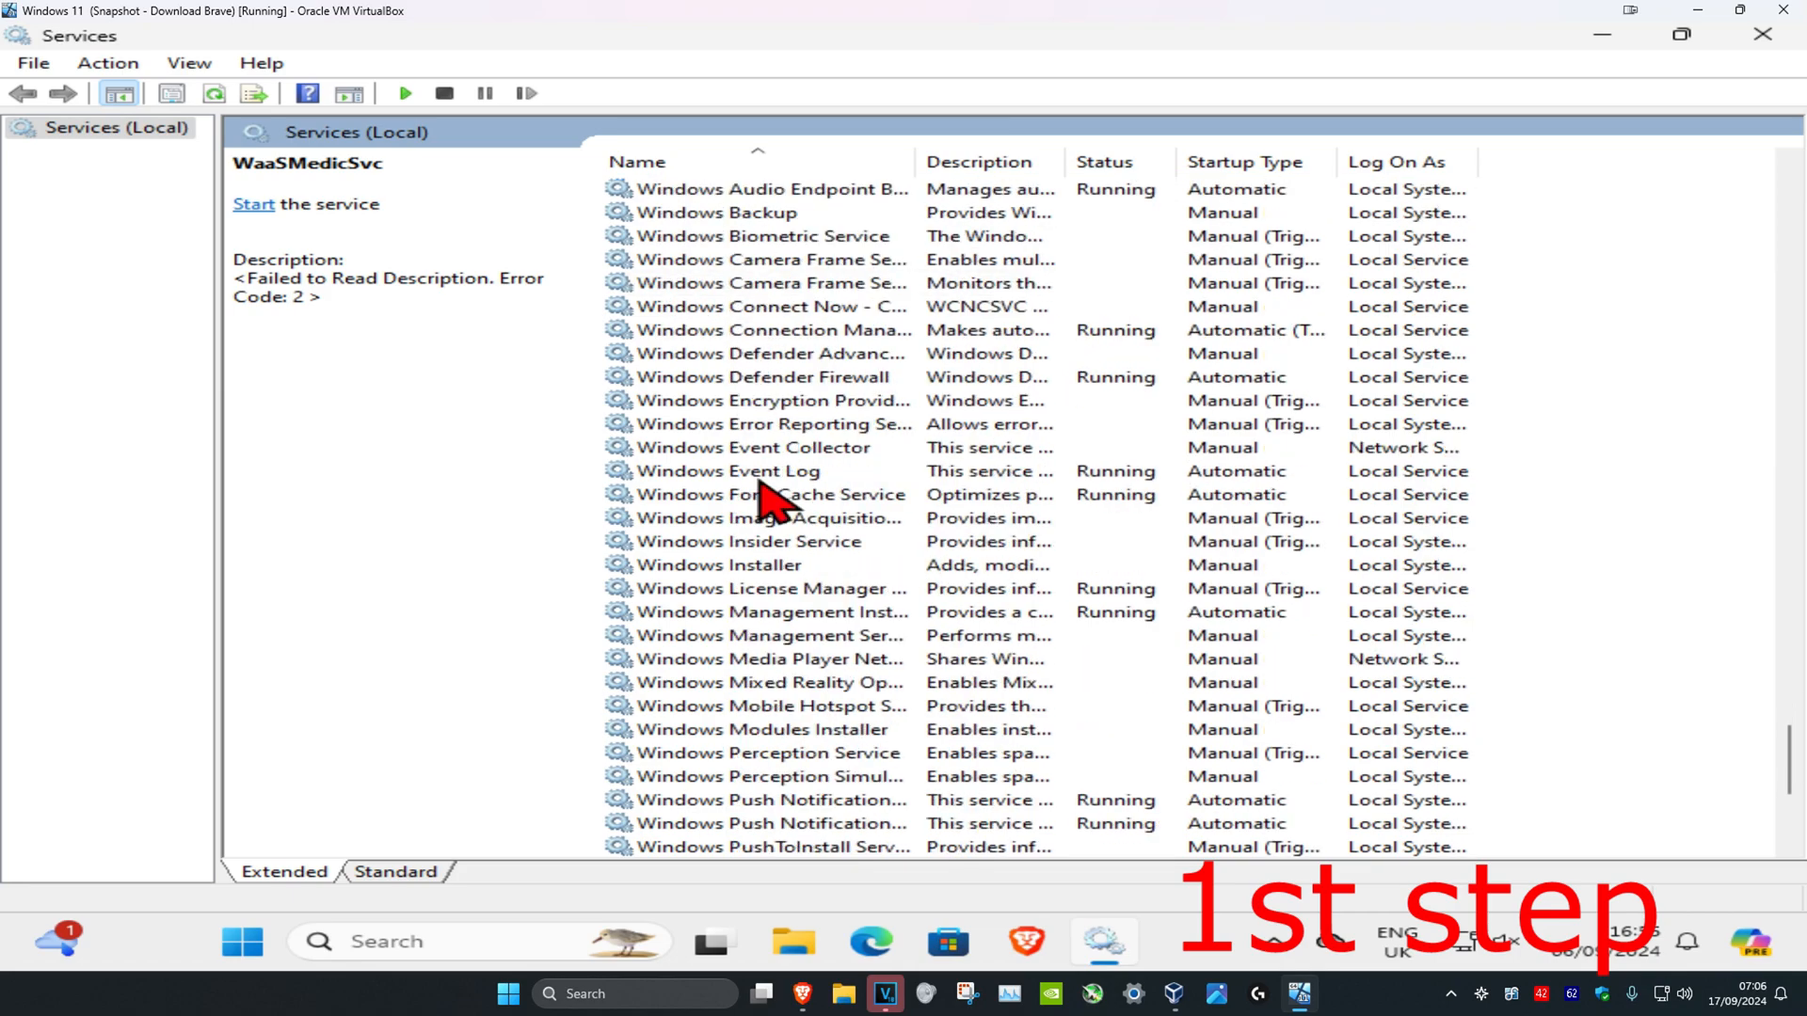
- Confirm Windows Event Log startup type is Automatic, then restart the service
left_click(729, 470)
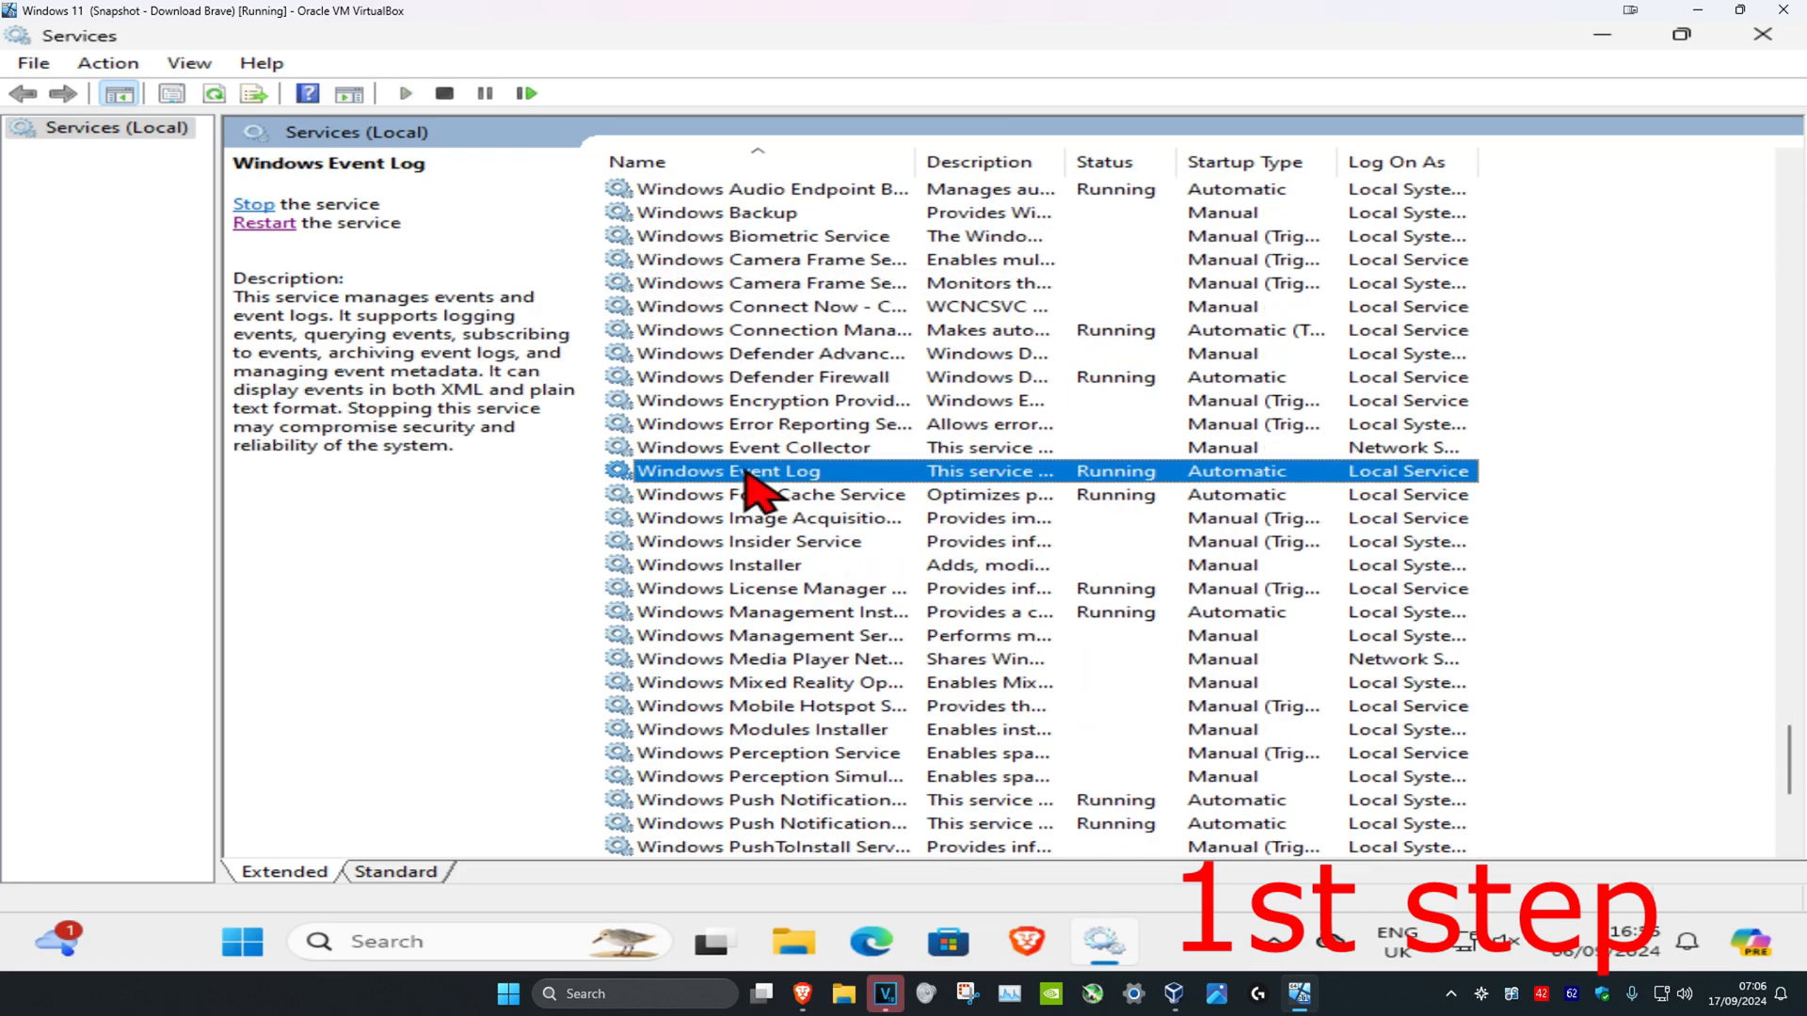
double_click(726, 471)
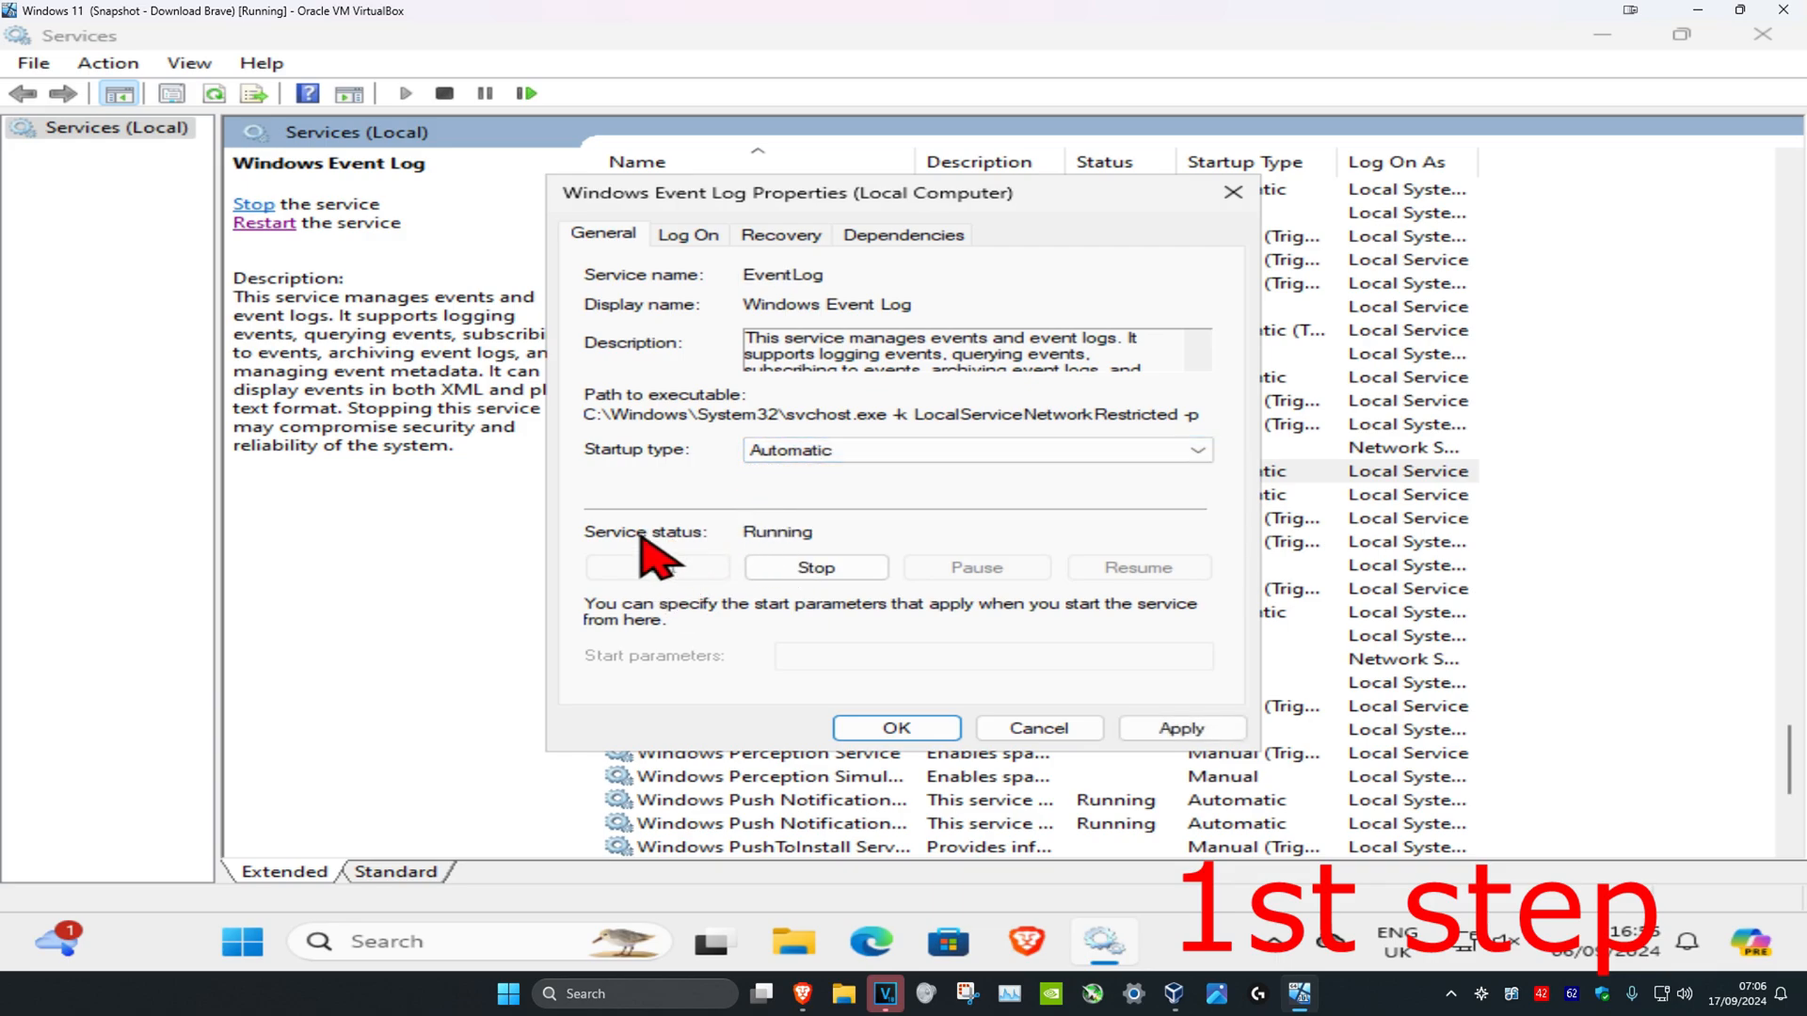
left_click(1036, 727)
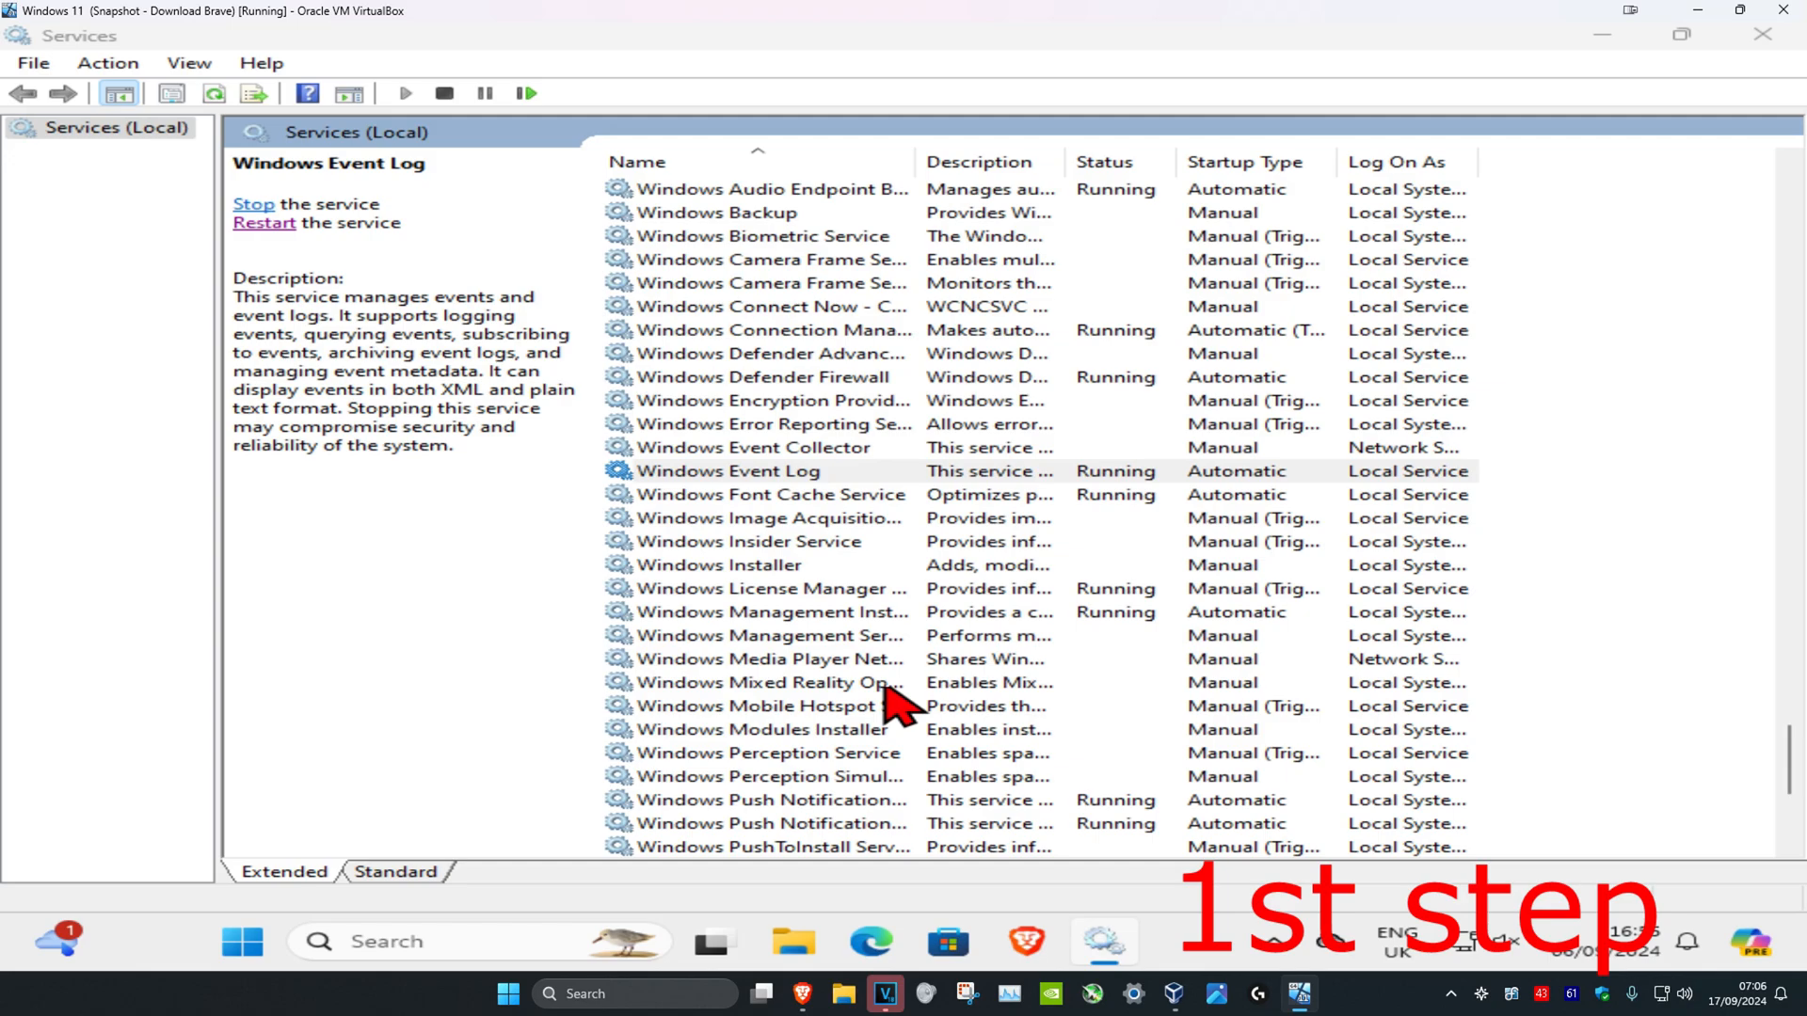
left_click(725, 471)
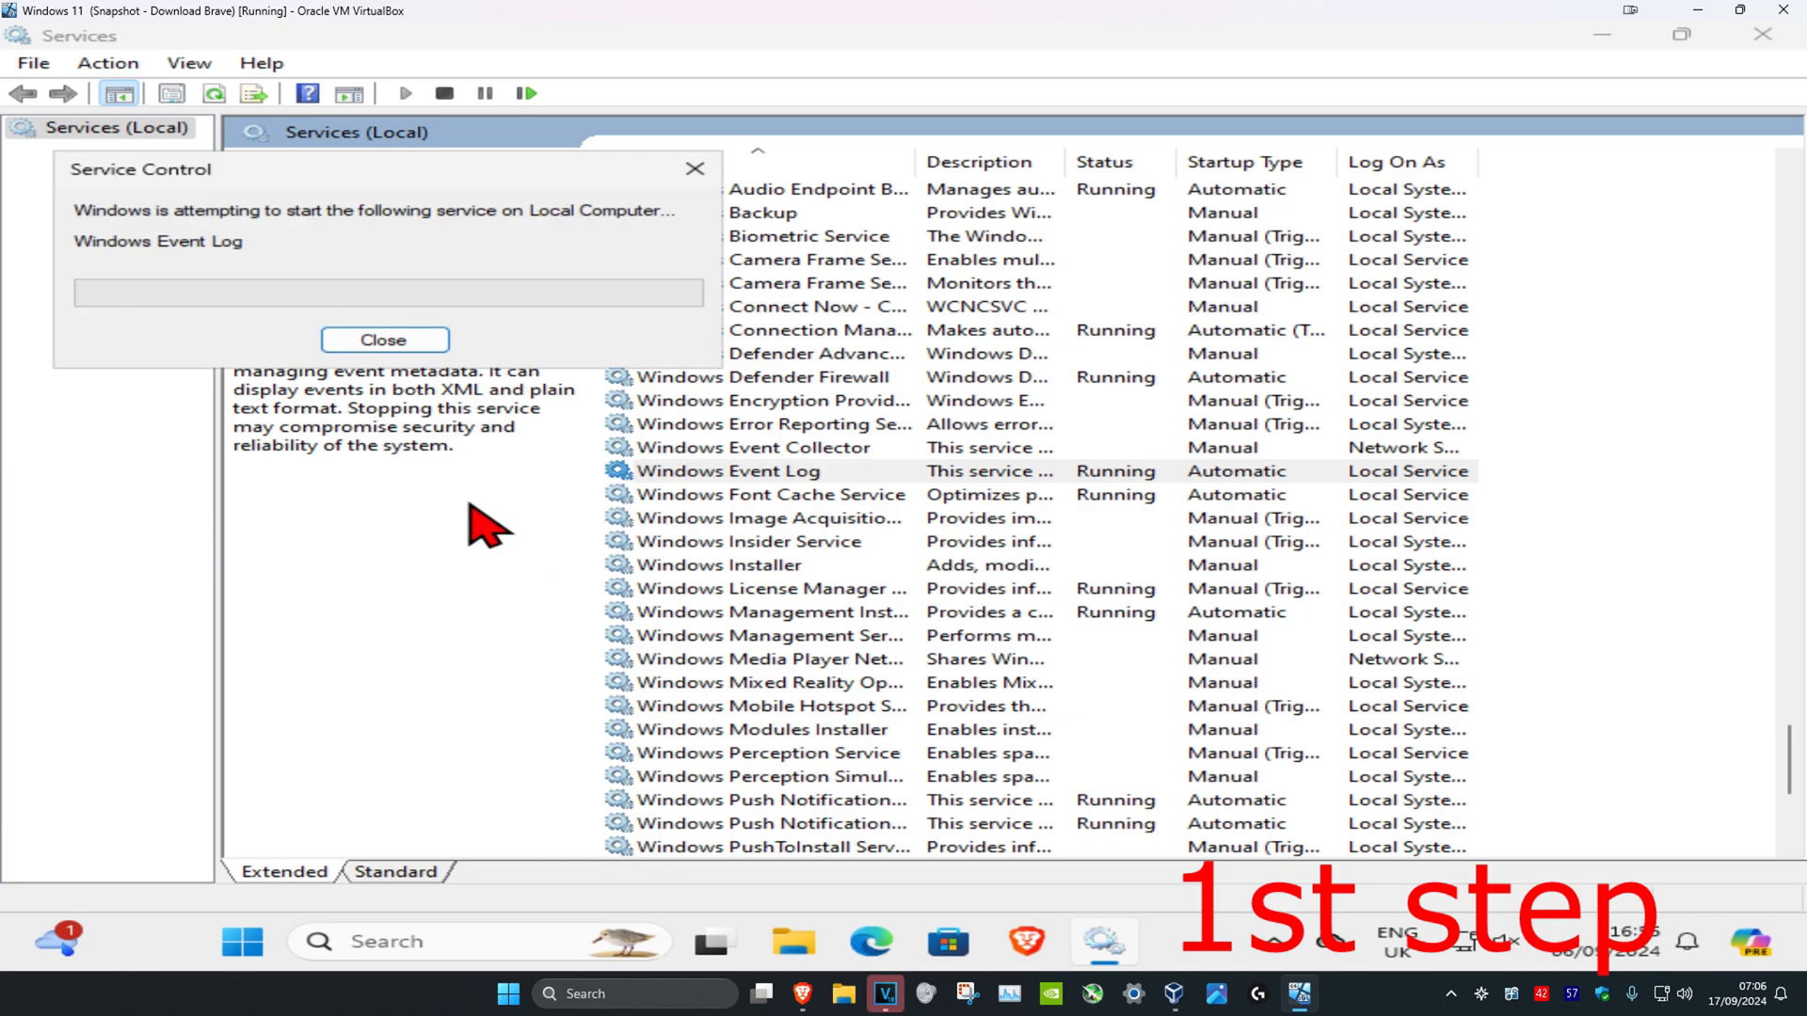
- Dismiss the Service Control progress box and check Task Scheduler is Running and Automatic
left_click(384, 339)
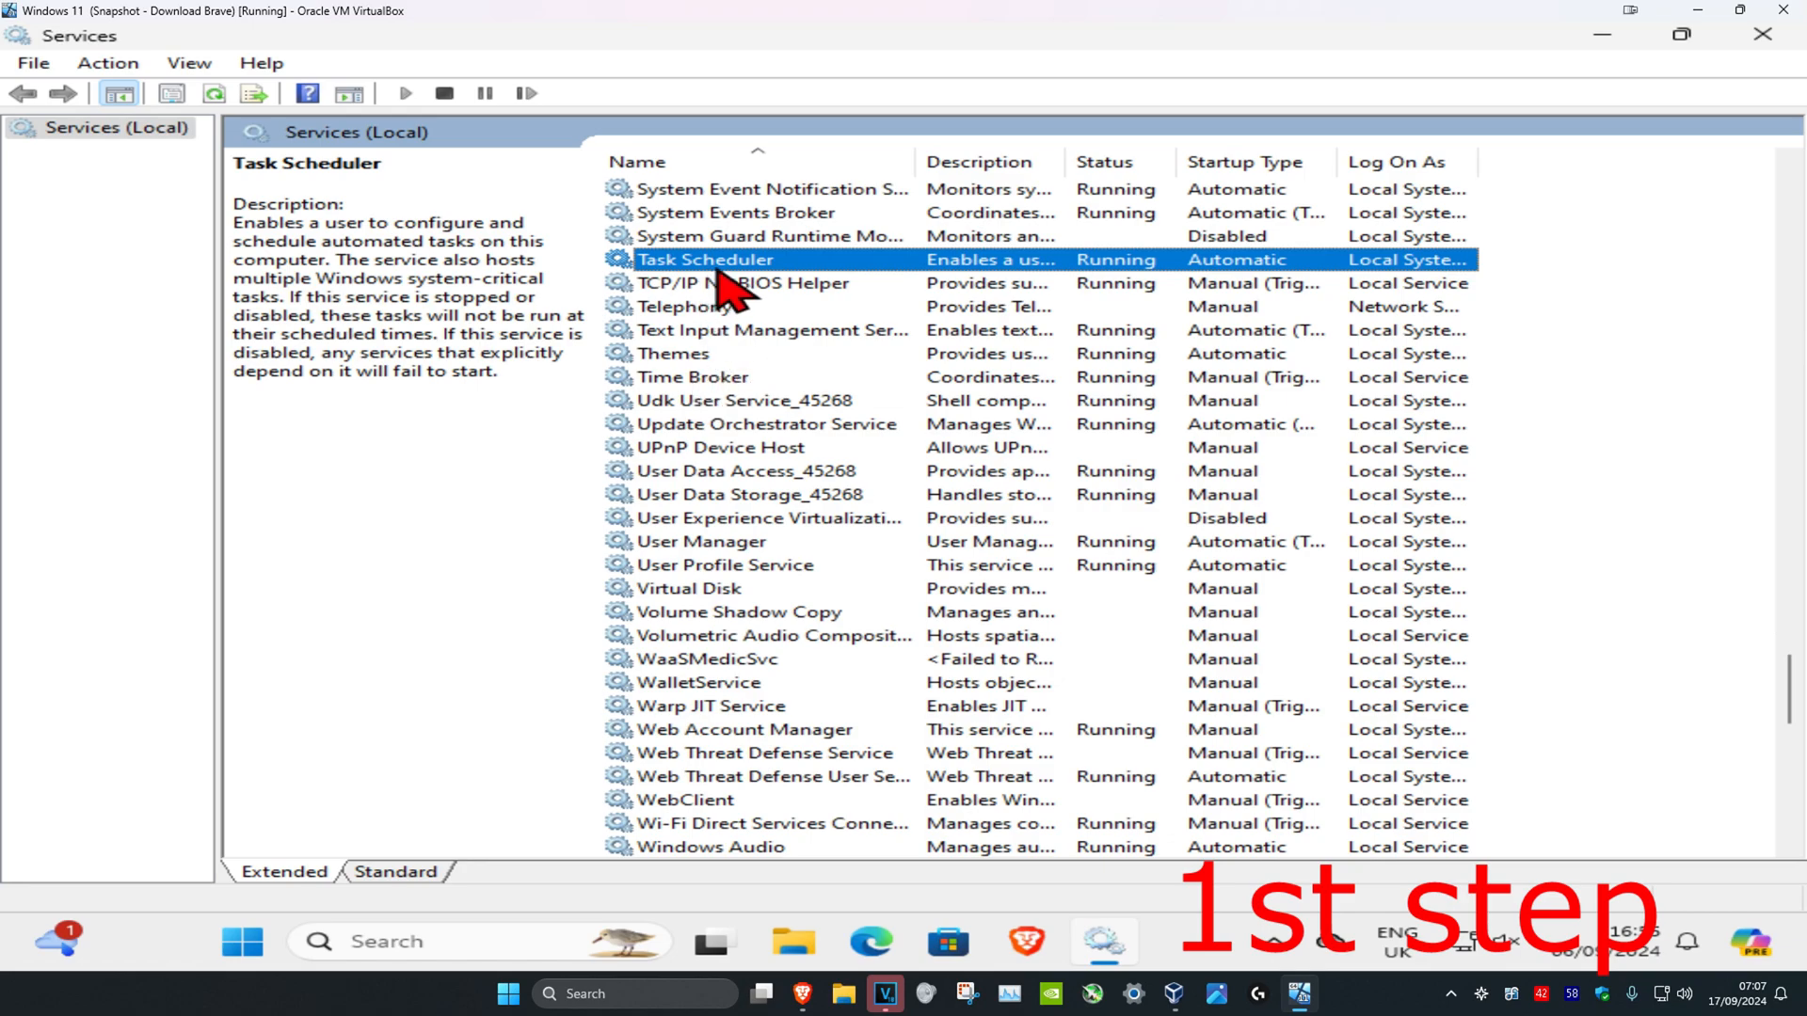
double_click(704, 259)
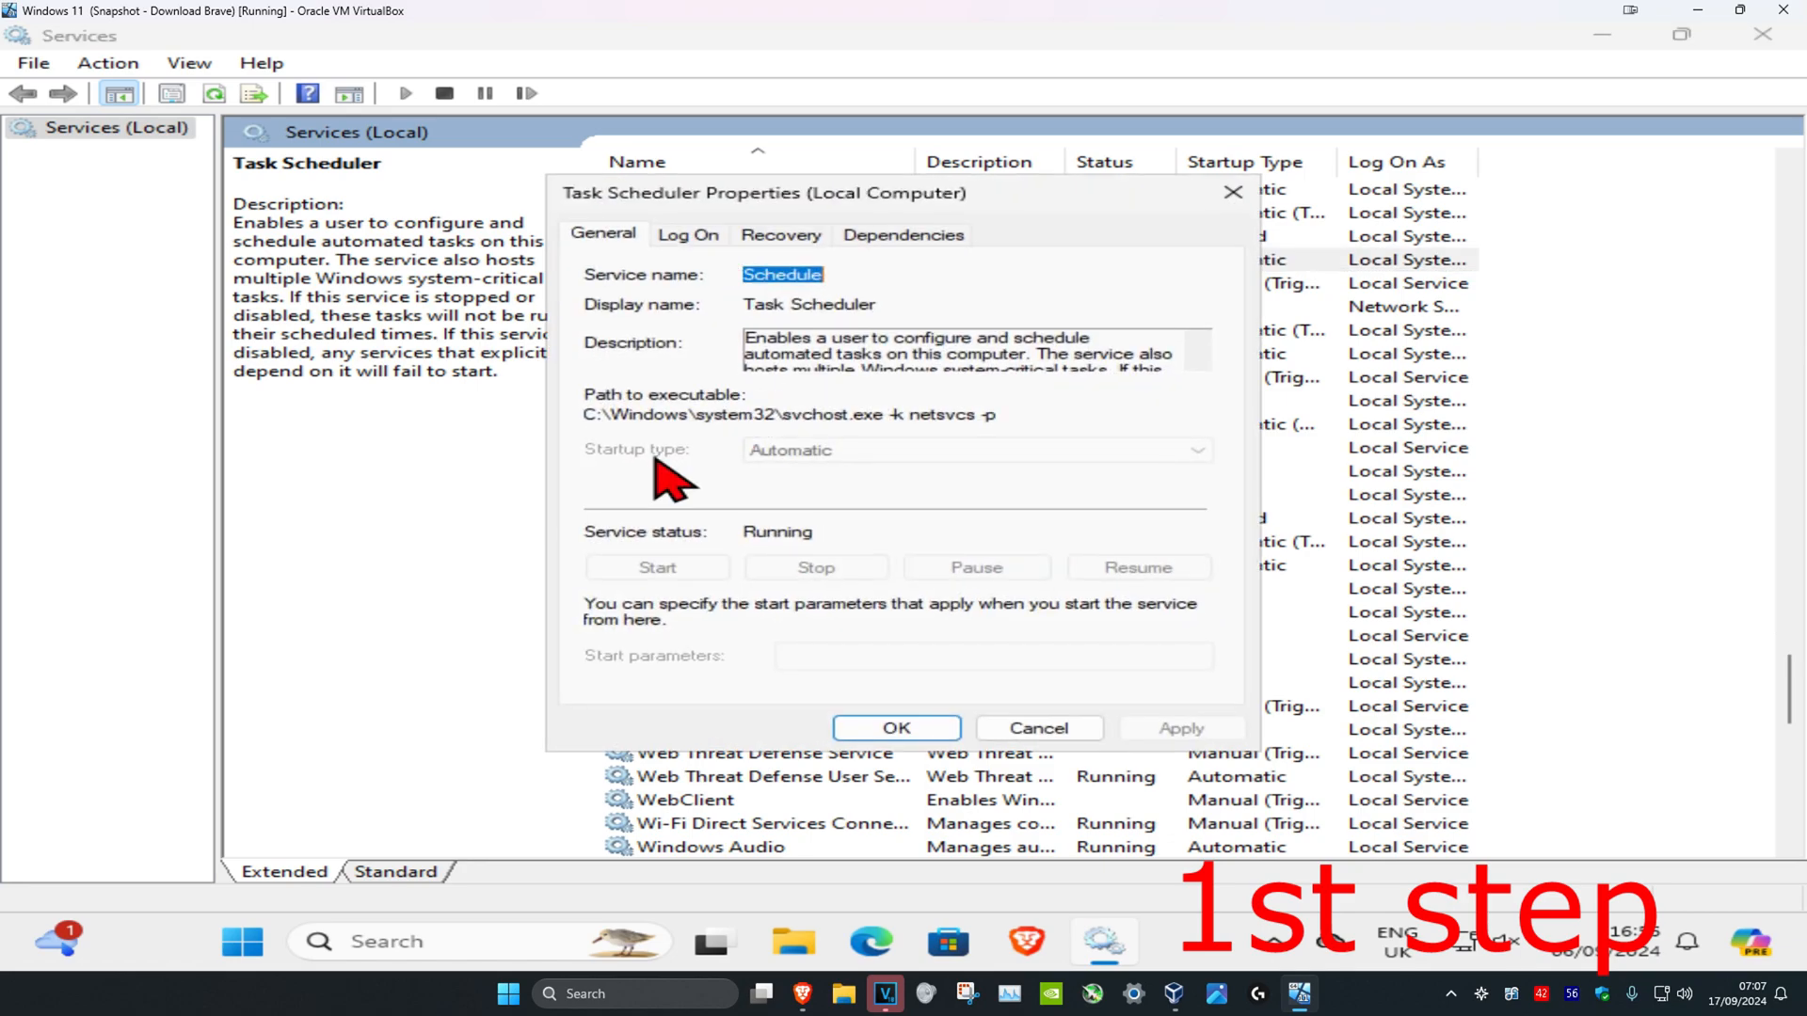
mouse_move(633, 543)
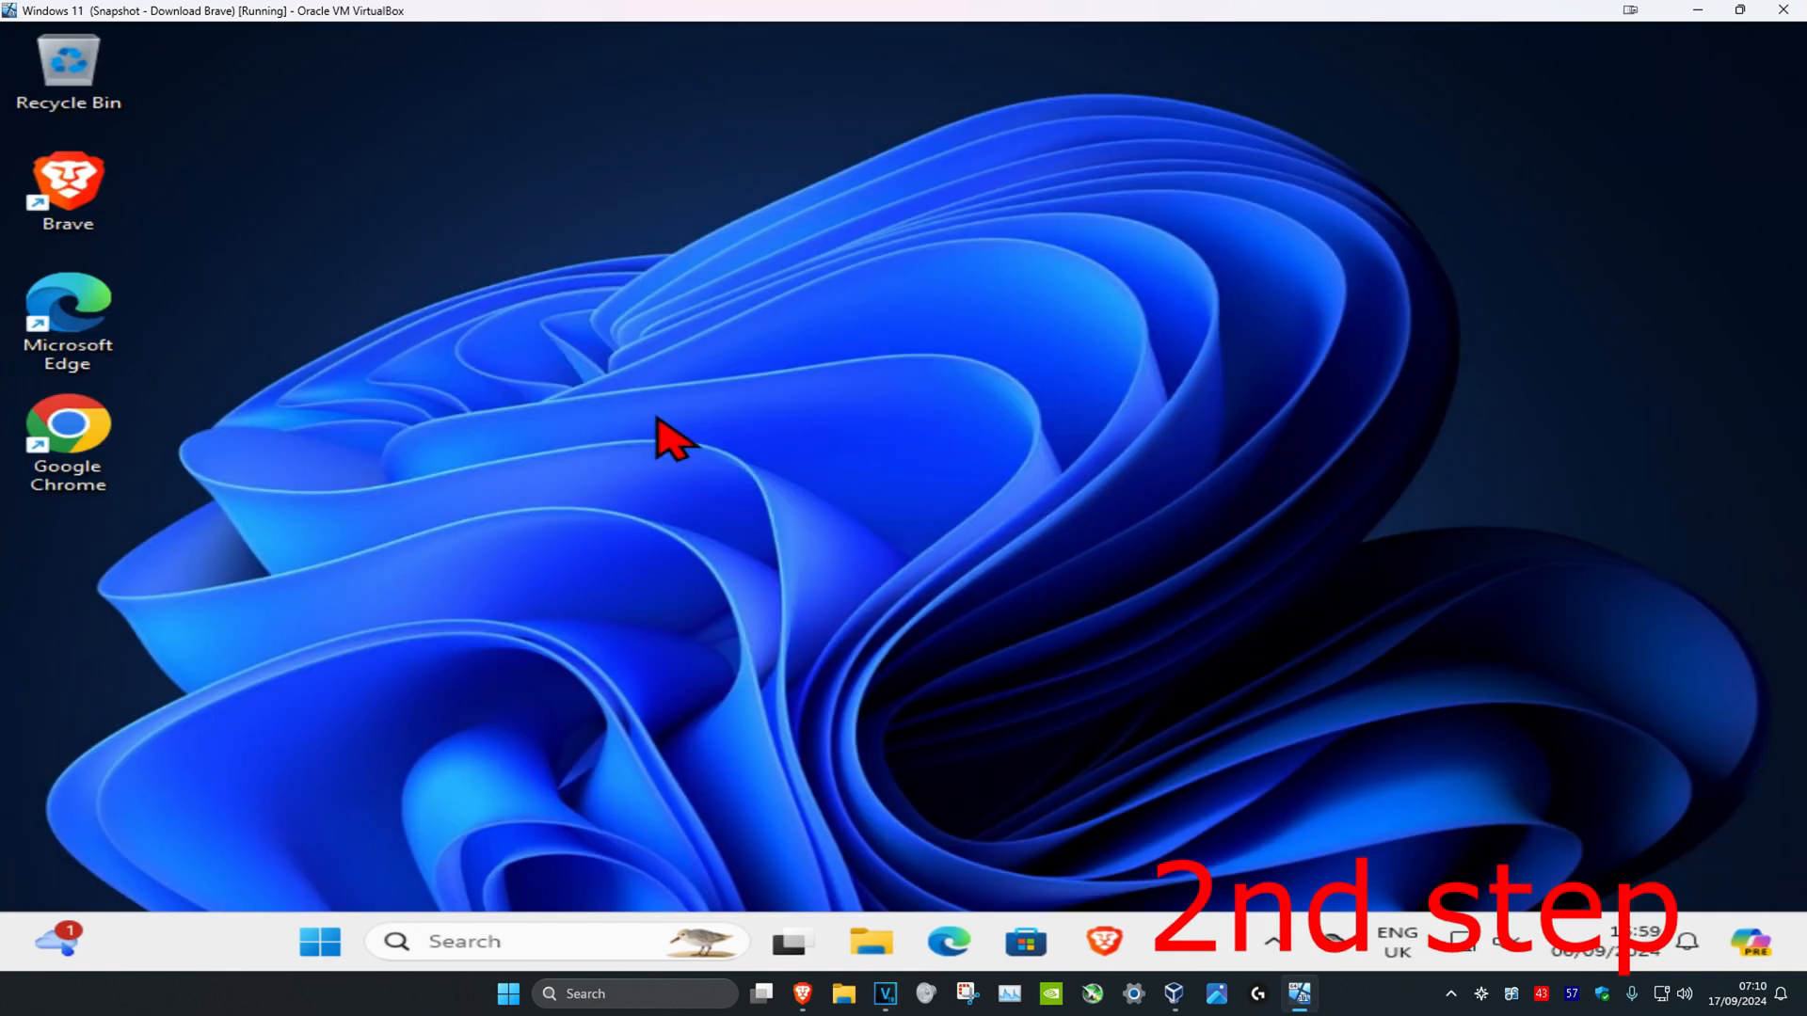
- Search for 'date and time settings' and open that Settings page
left_click(564, 940)
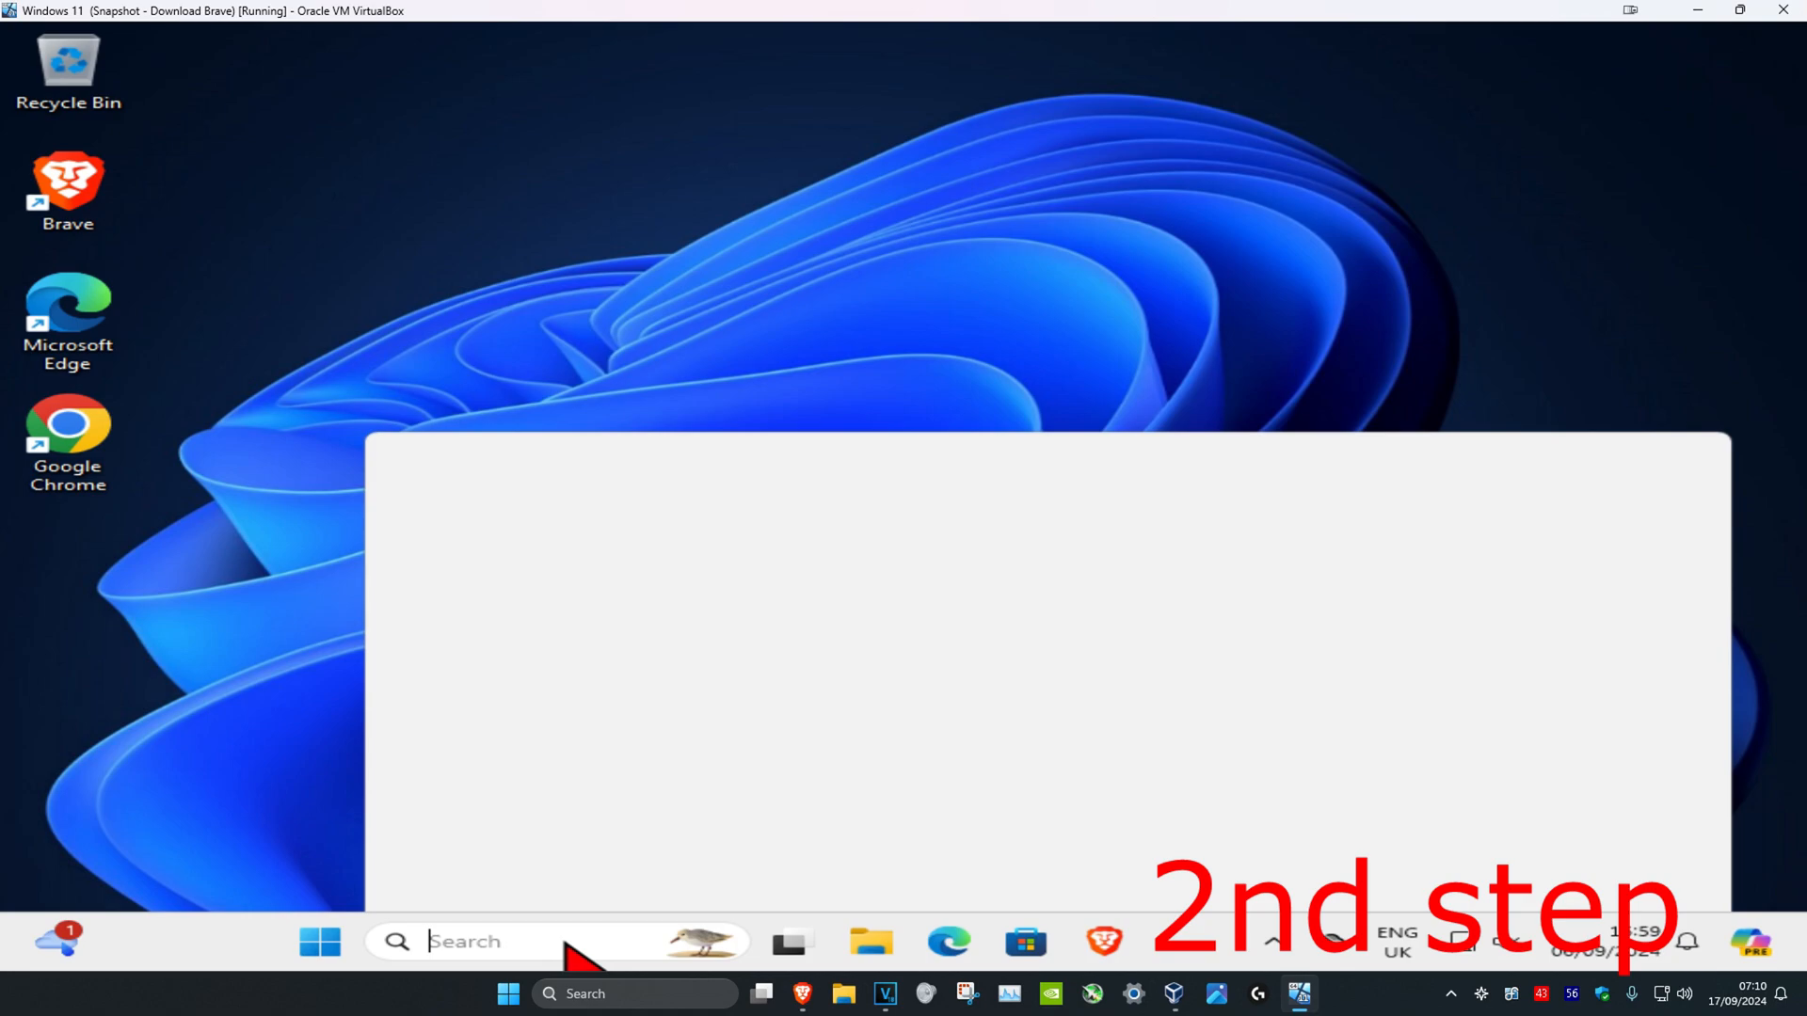
type("date and time se")
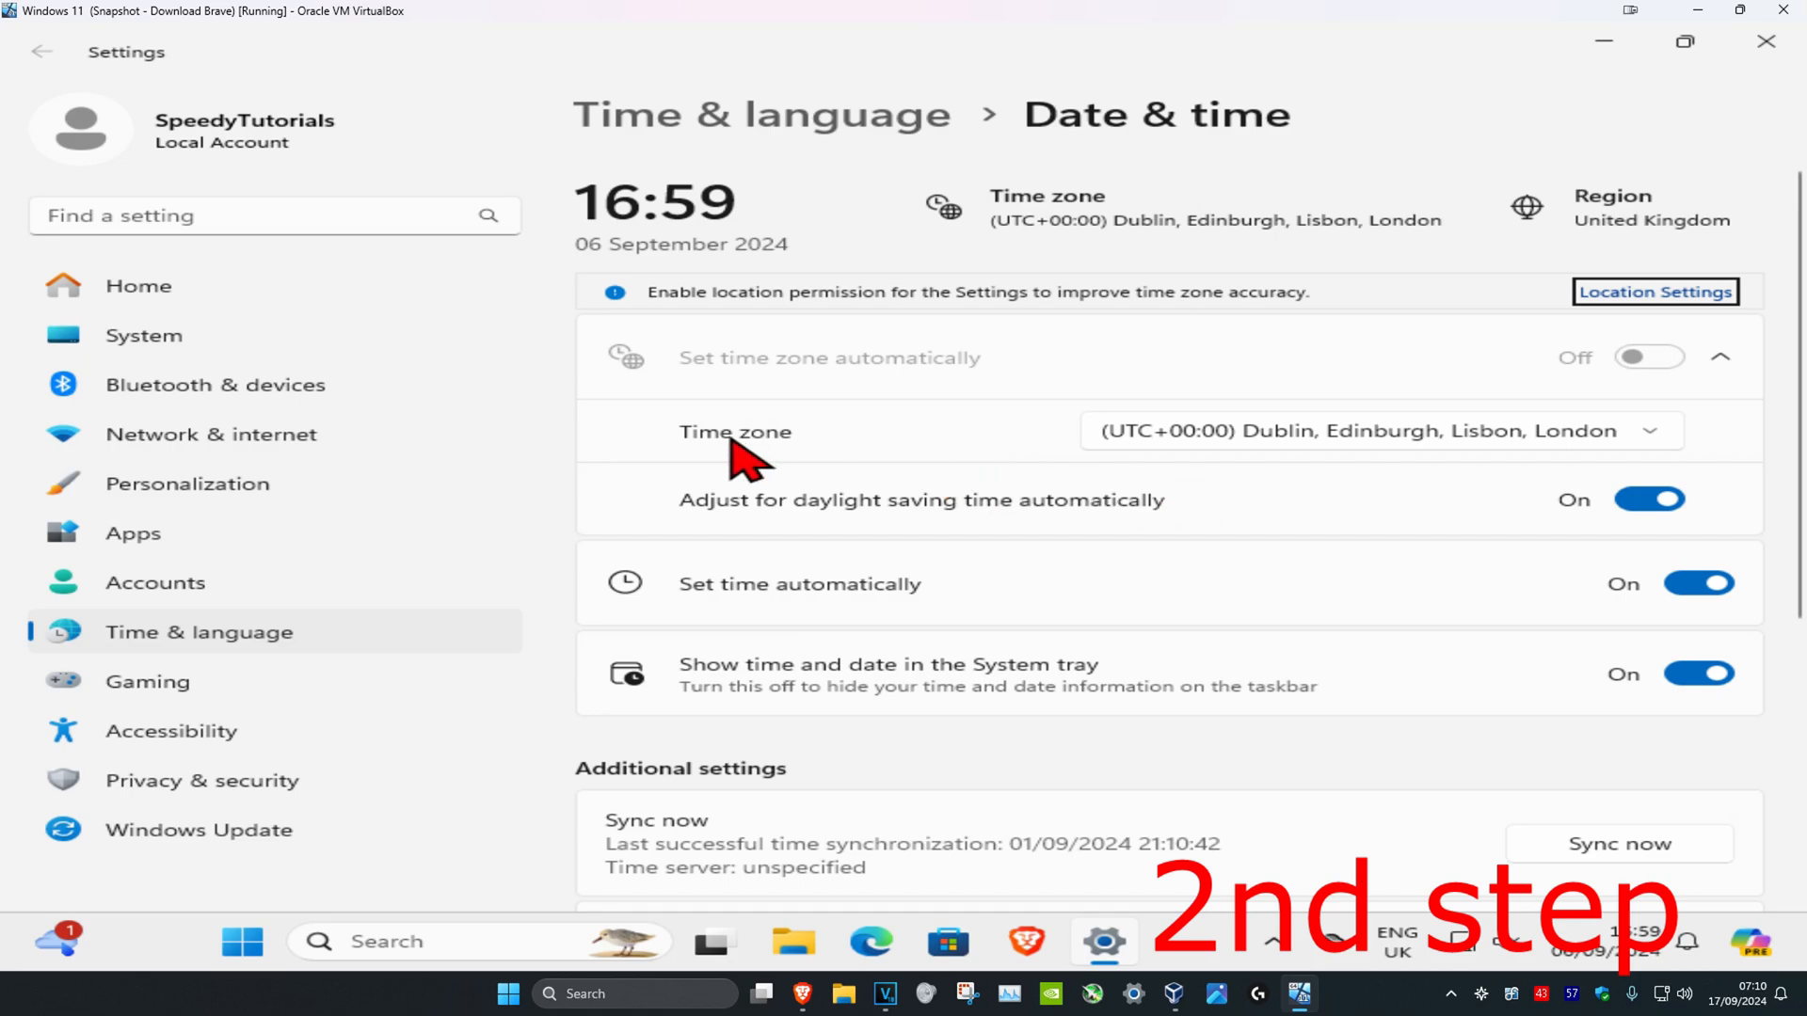
- Verify Set time automatically is On, then run Check for updates in Windows Update
scroll("down", 3)
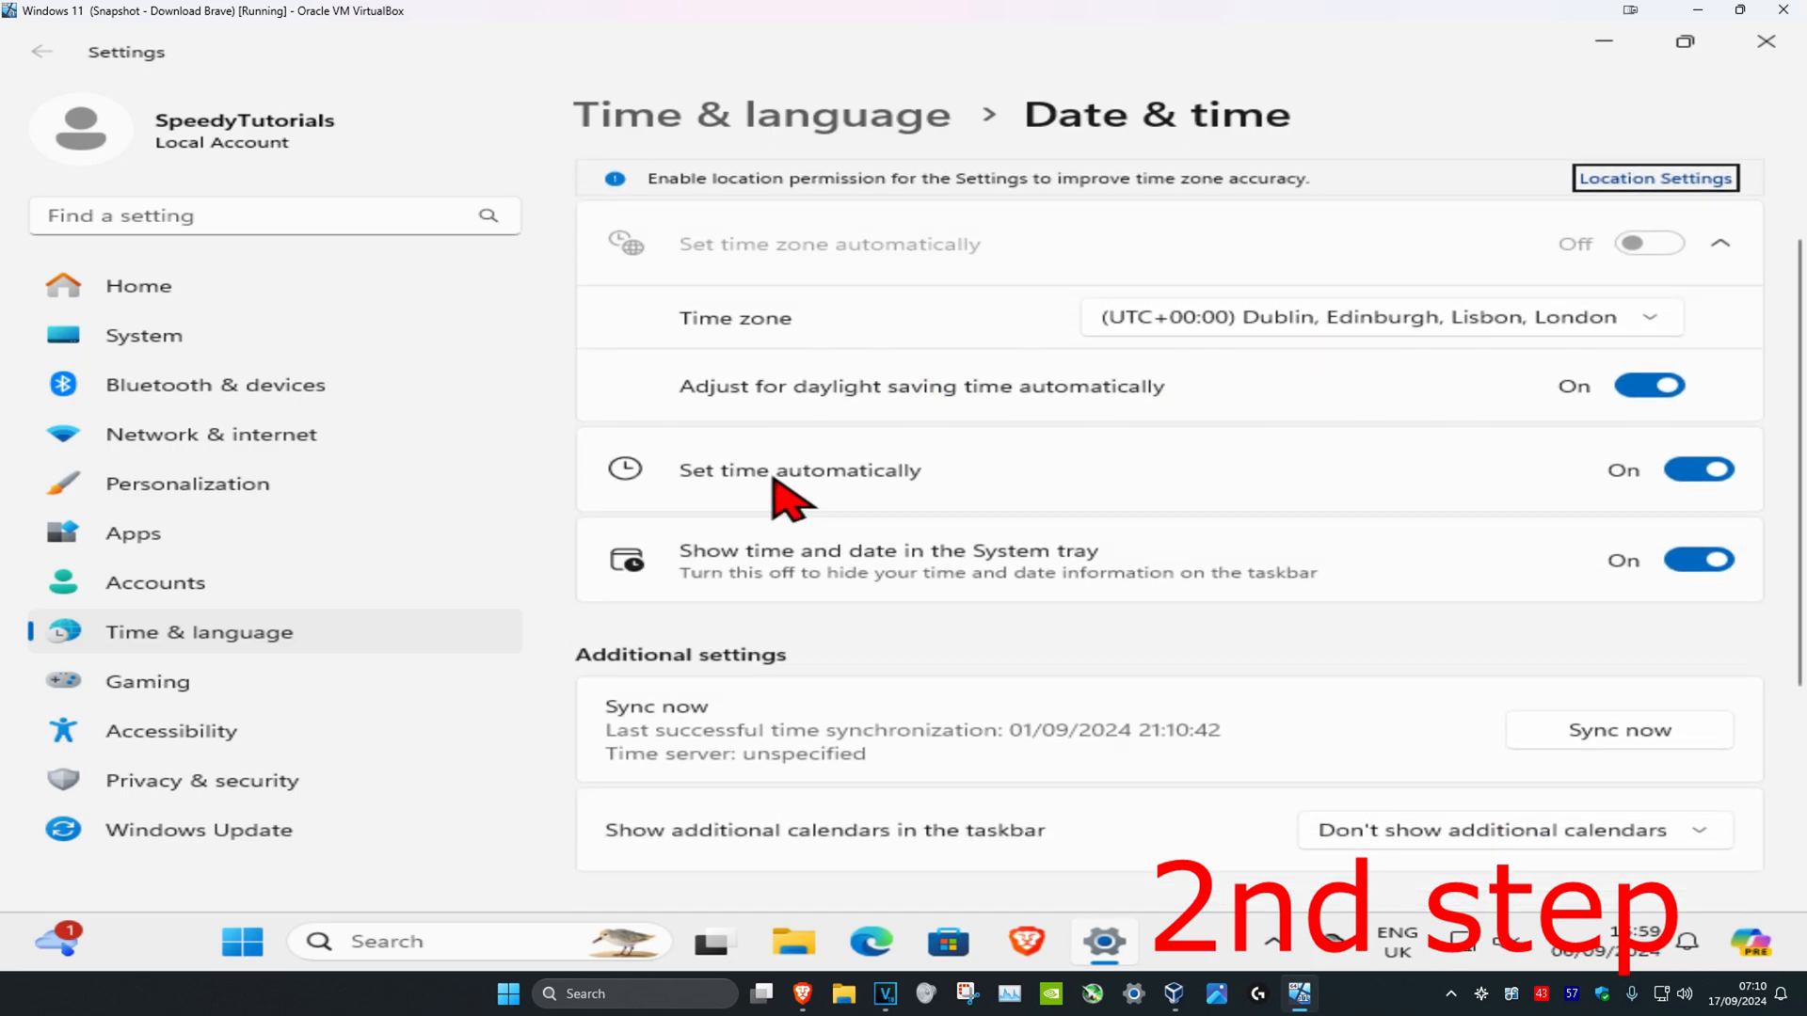
mouse_move(1192, 369)
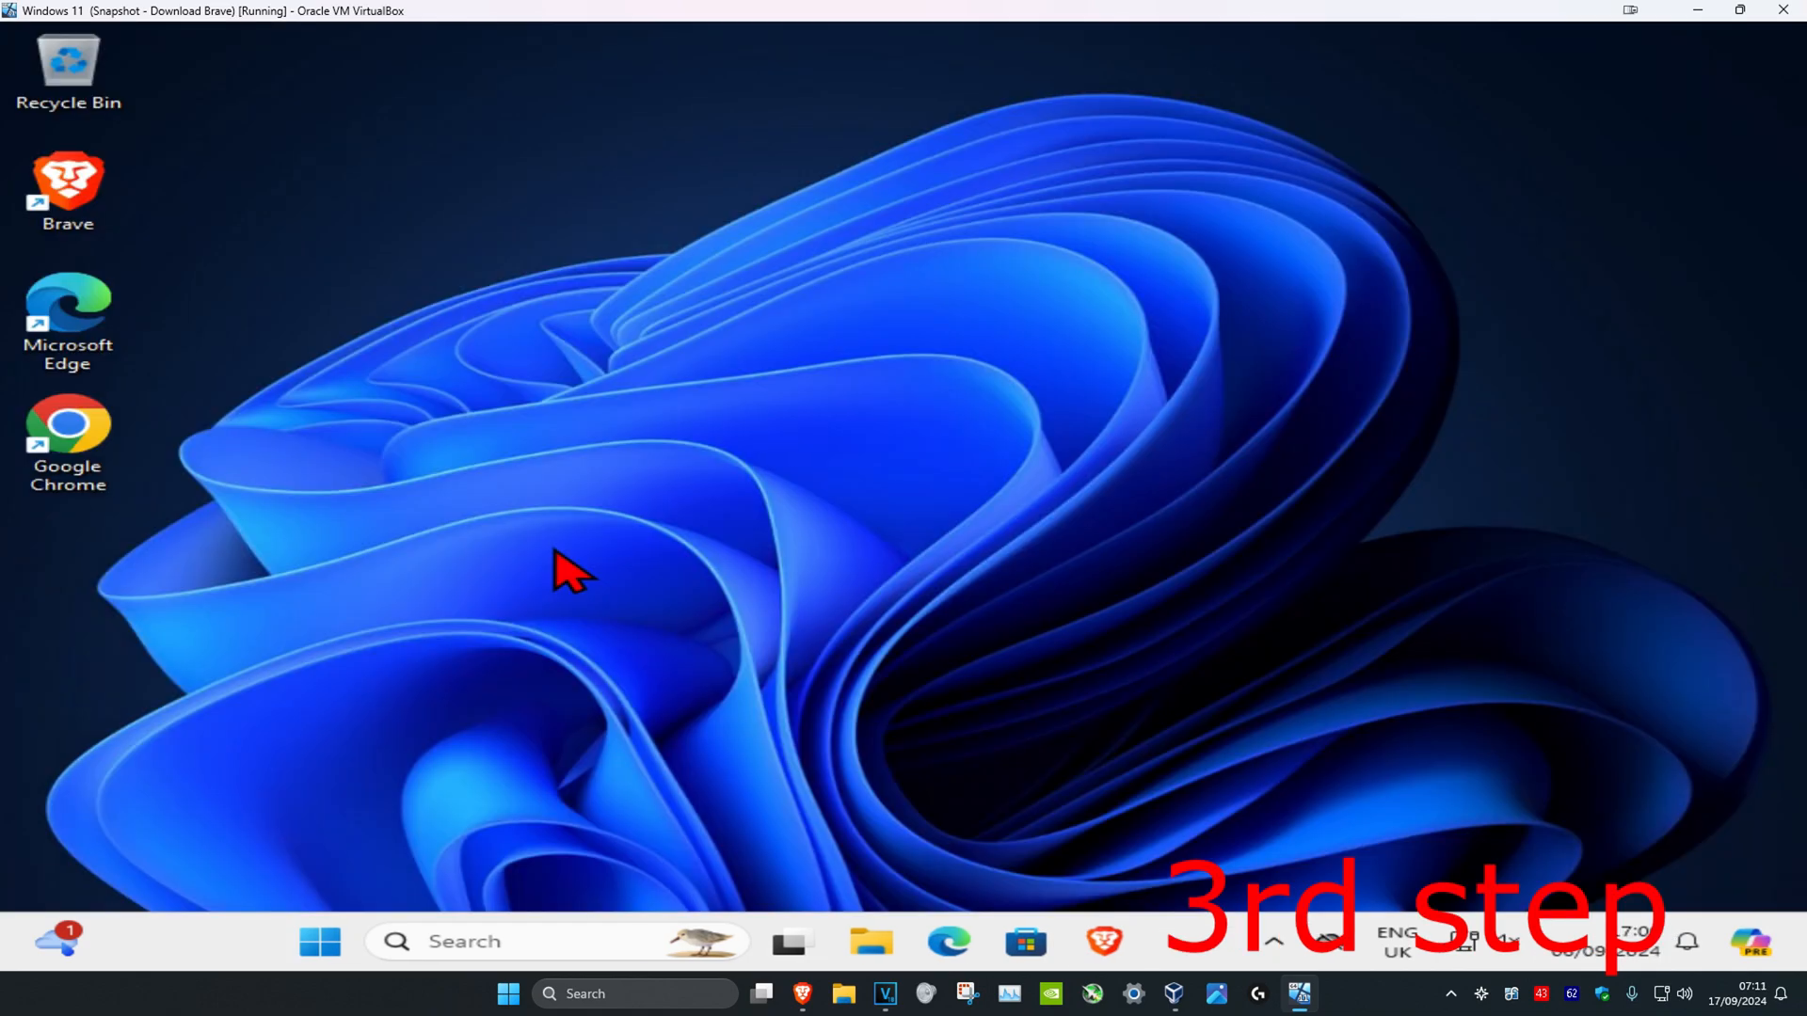
type("check for updates")
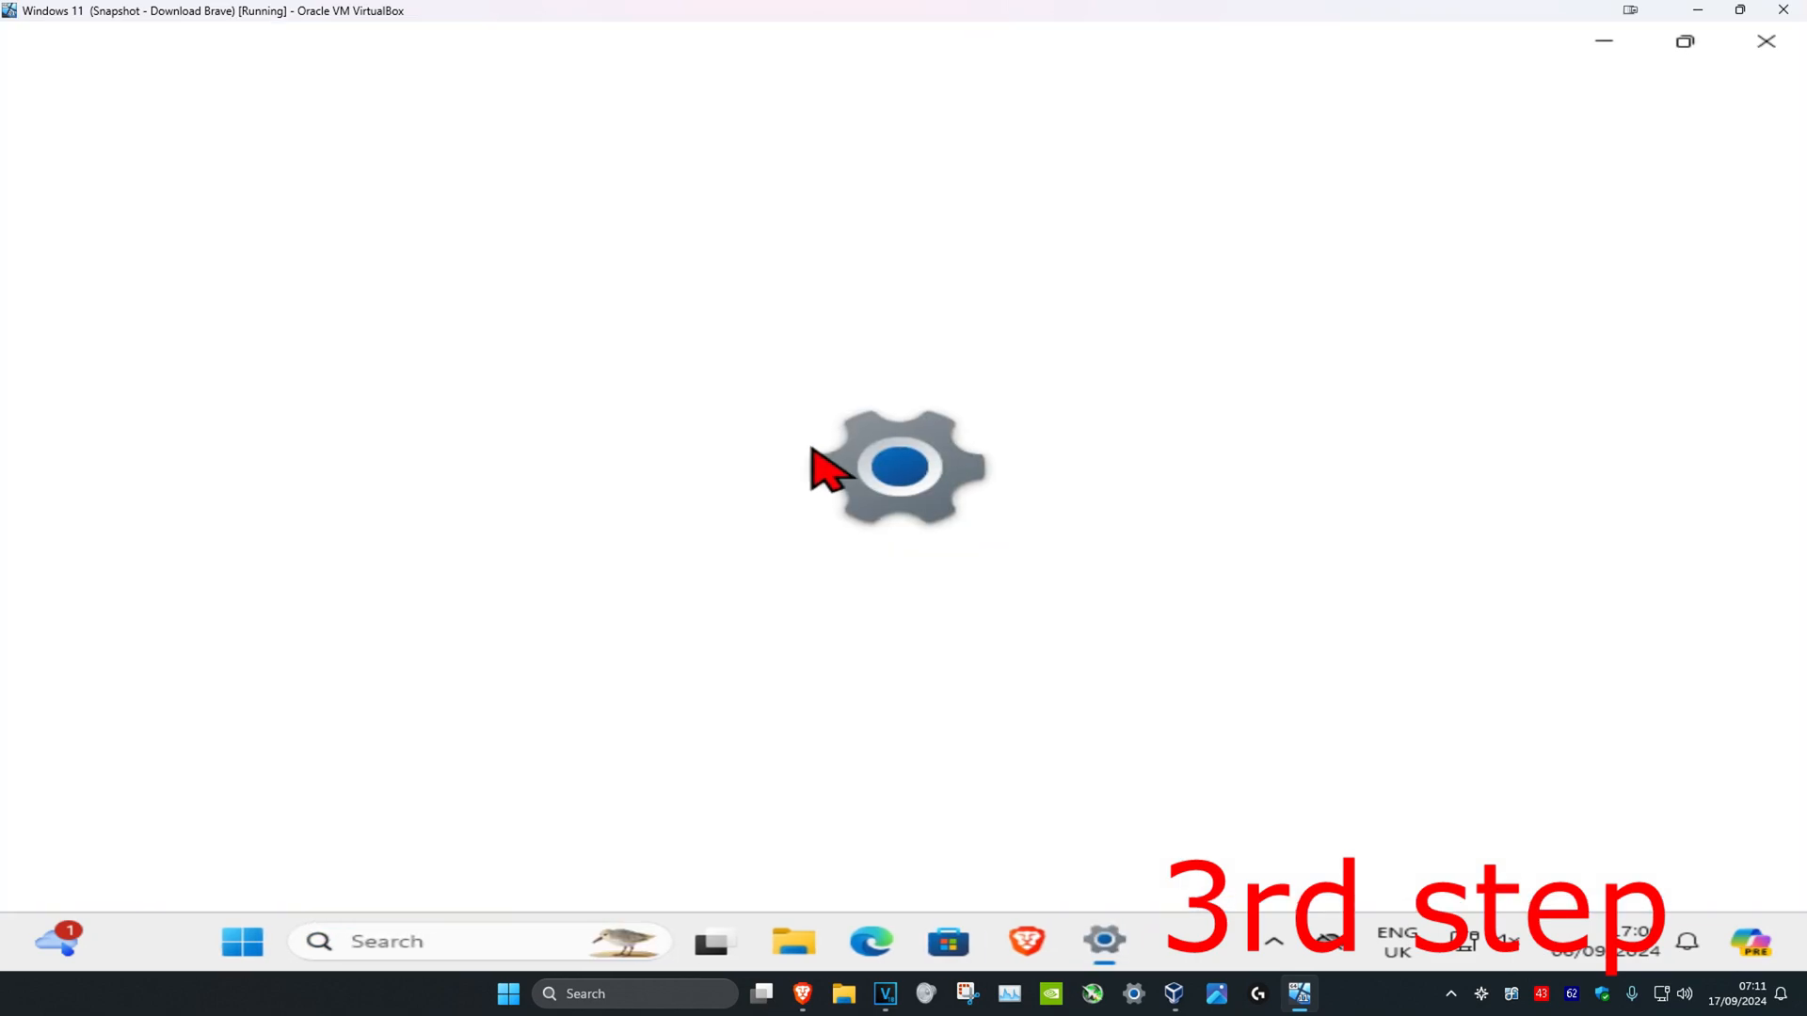
left_click(1103, 940)
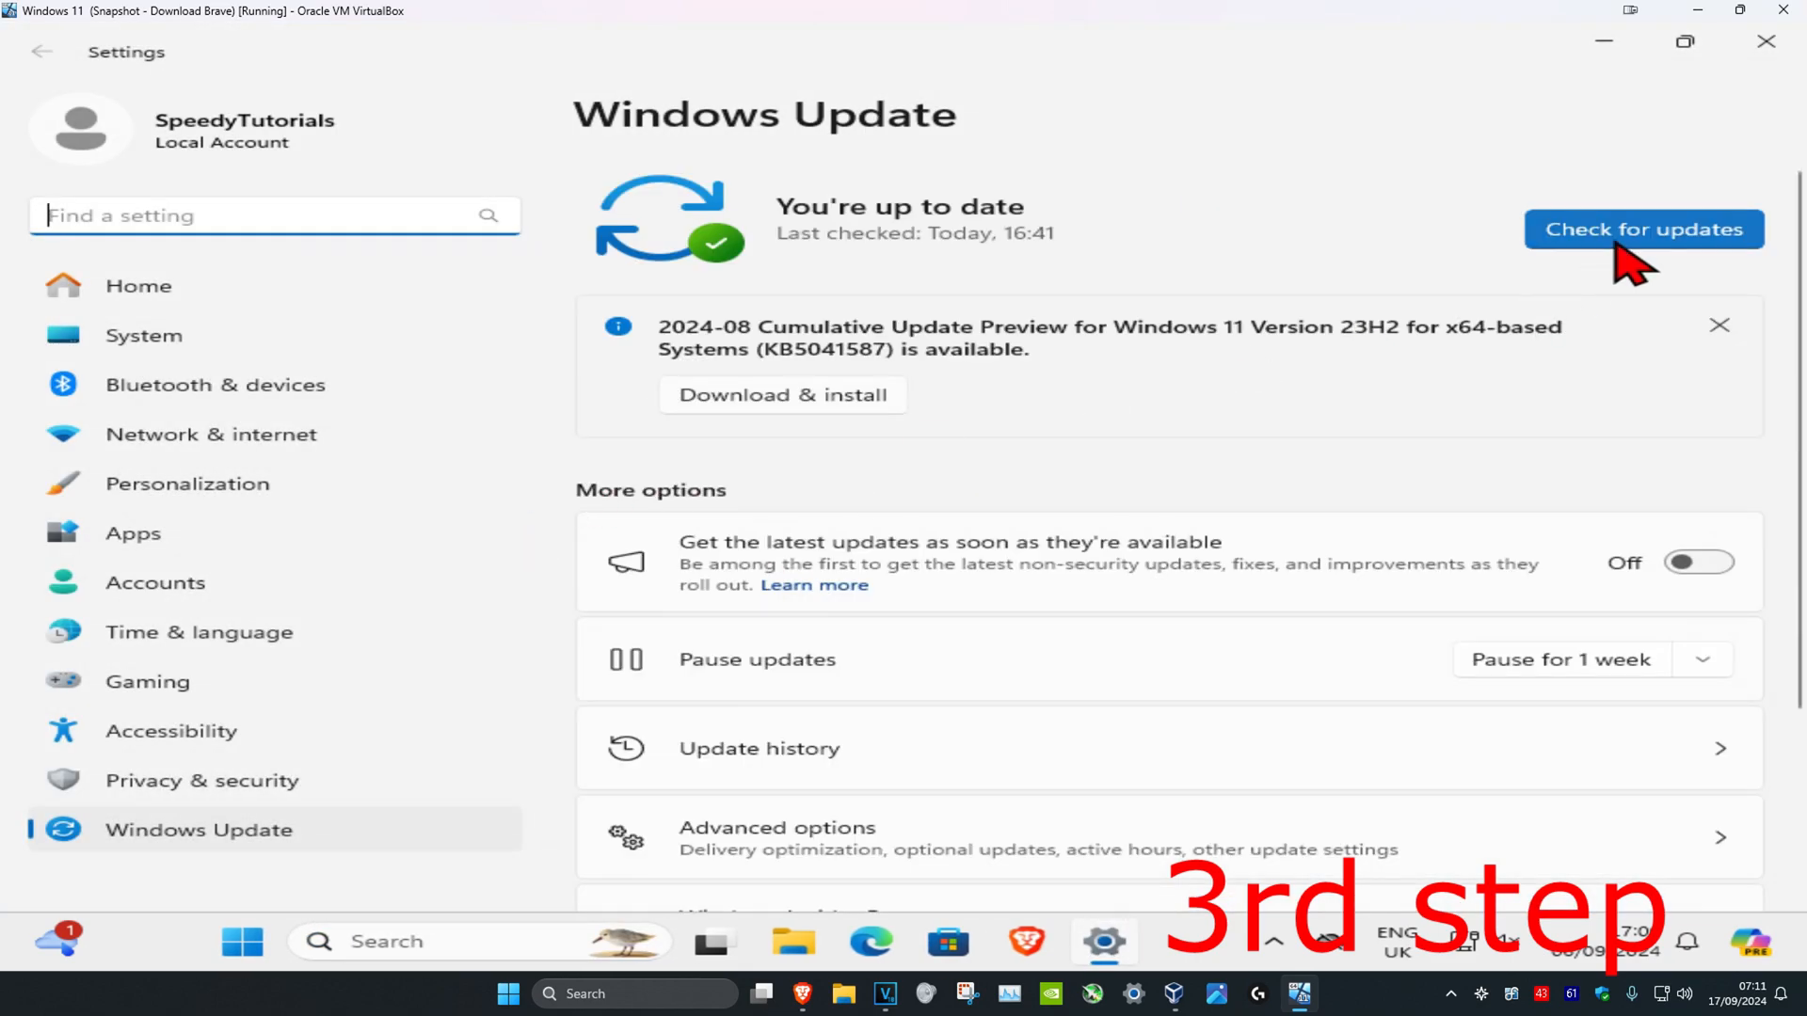
left_click(1642, 228)
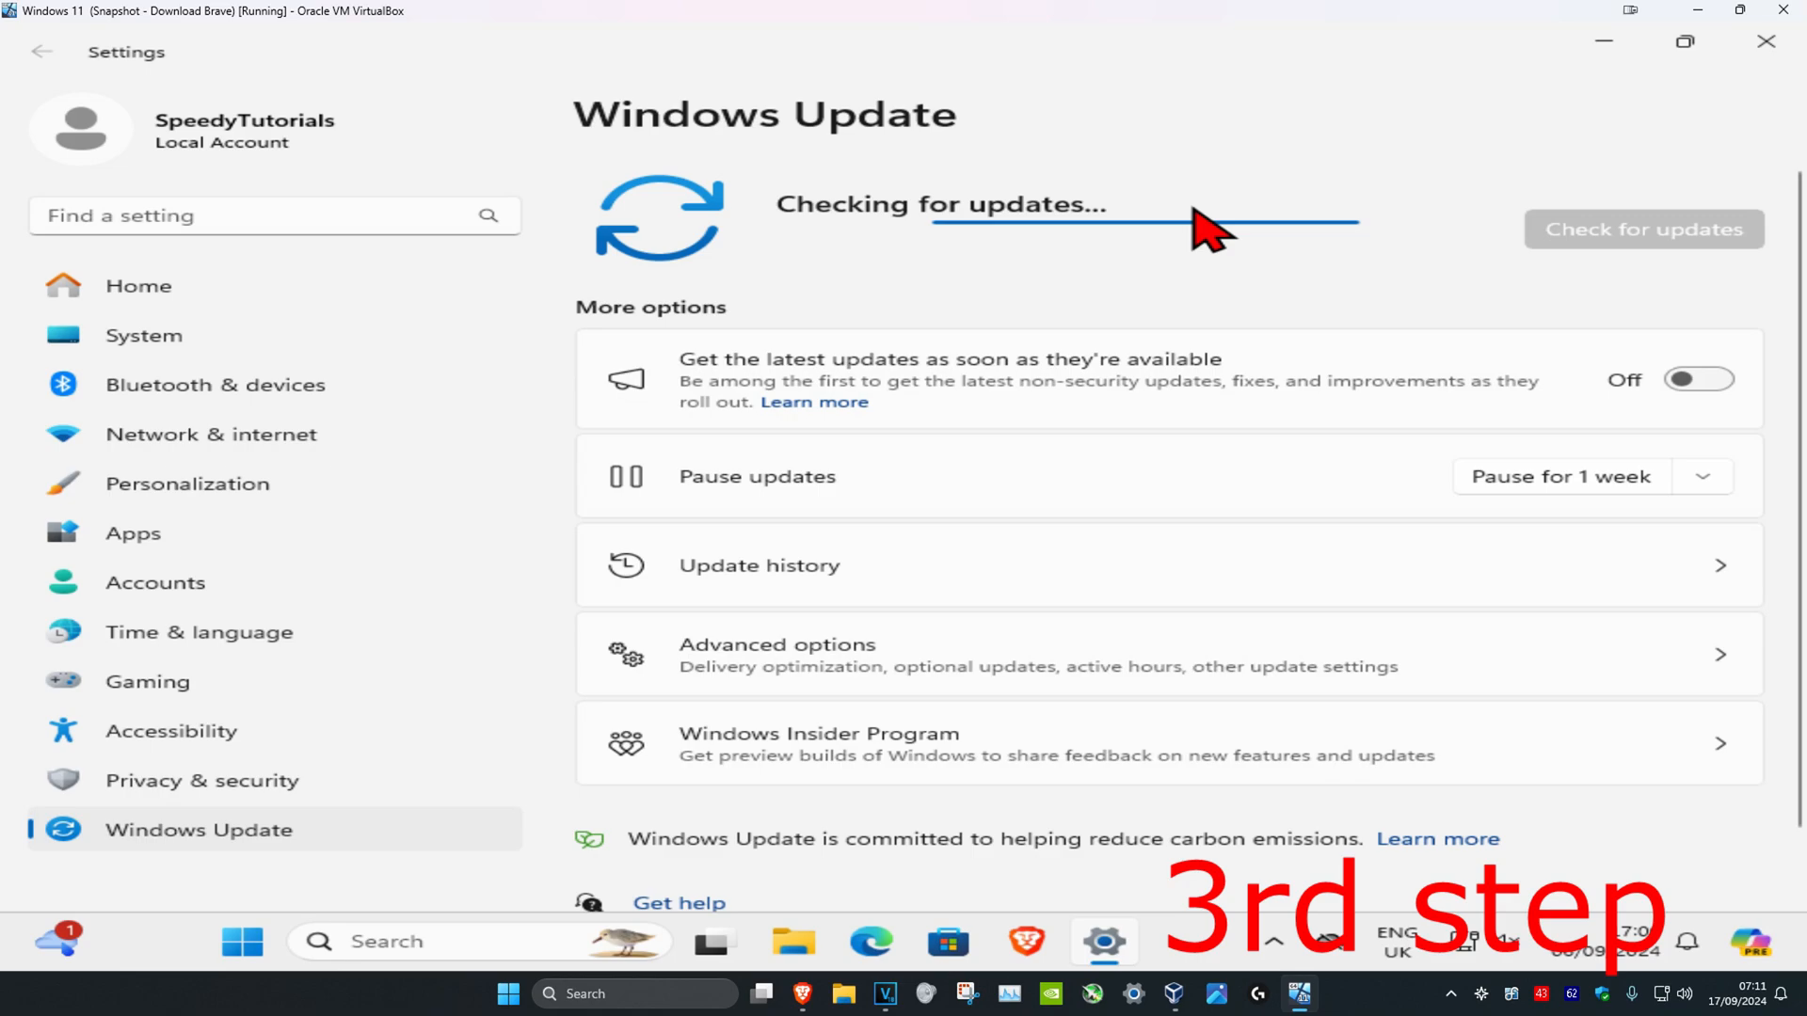